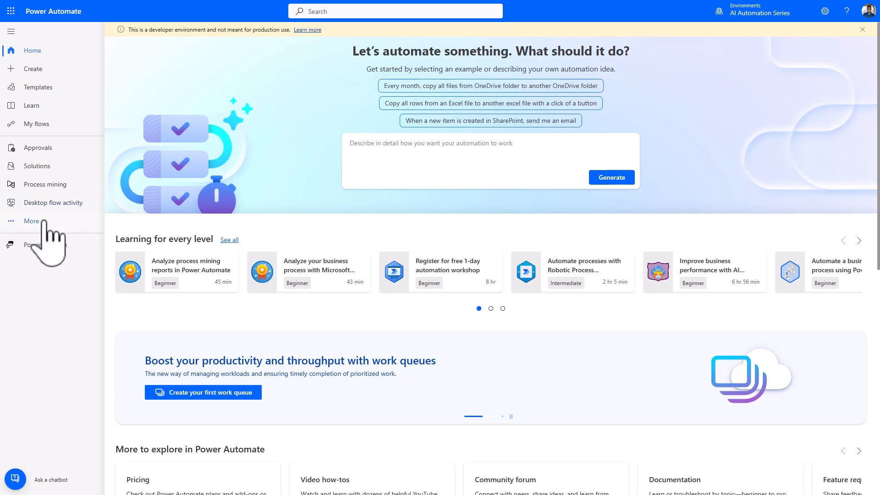
Step: Pin AI prompts from the Discover page's AI section to the left navigation
{"action": "left_click", "coordinate": [32, 221]}
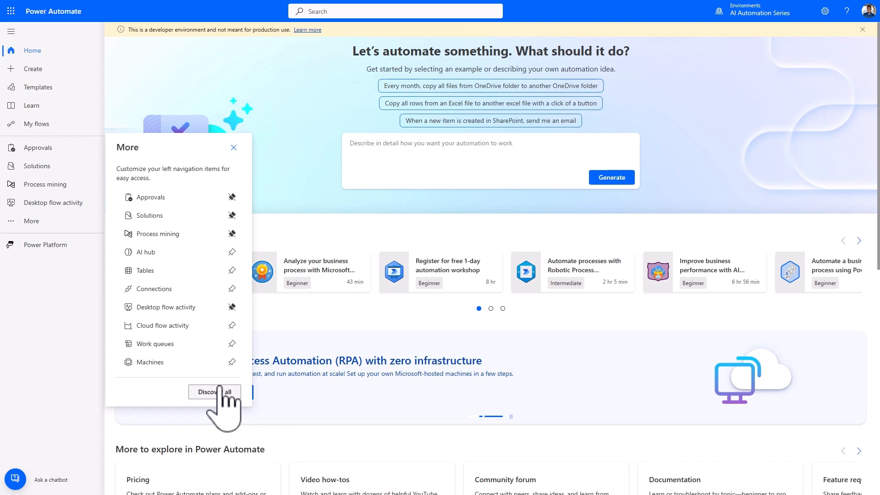
{"action": "left_click", "coordinate": [213, 392]}
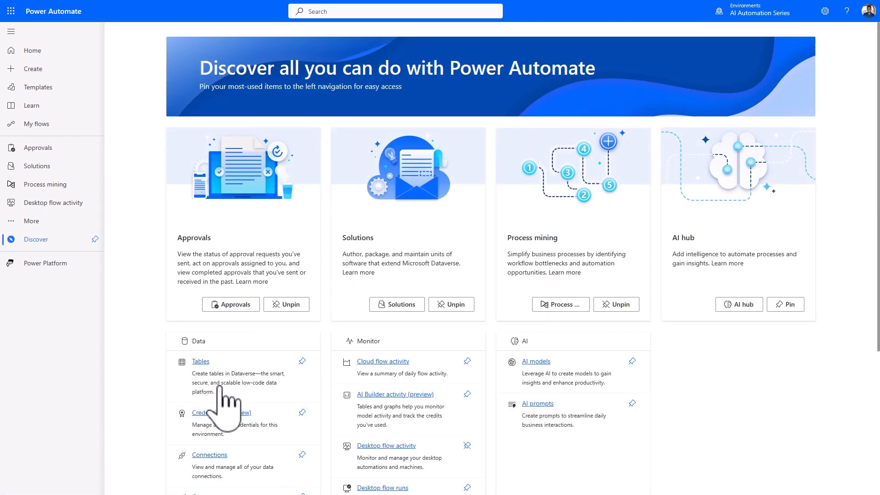
{"action": "scroll", "scroll_direction": "down", "scroll_amount": 3}
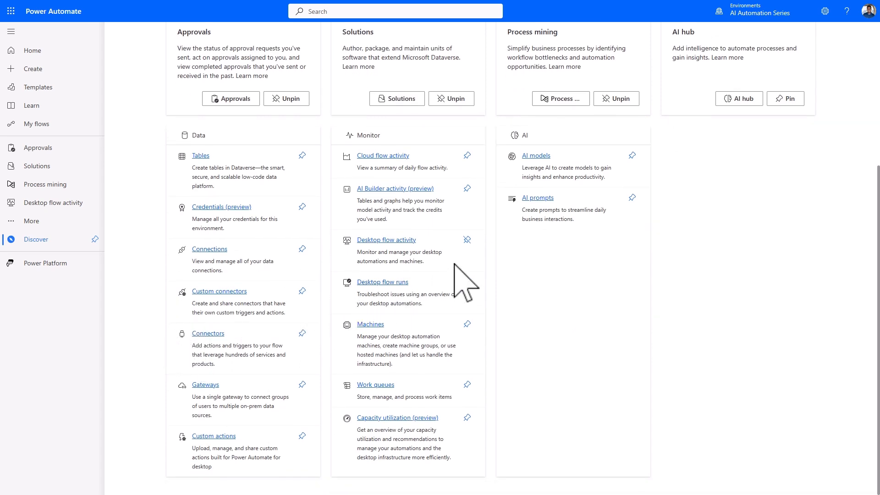
{"action": "left_click", "coordinate": [631, 198]}
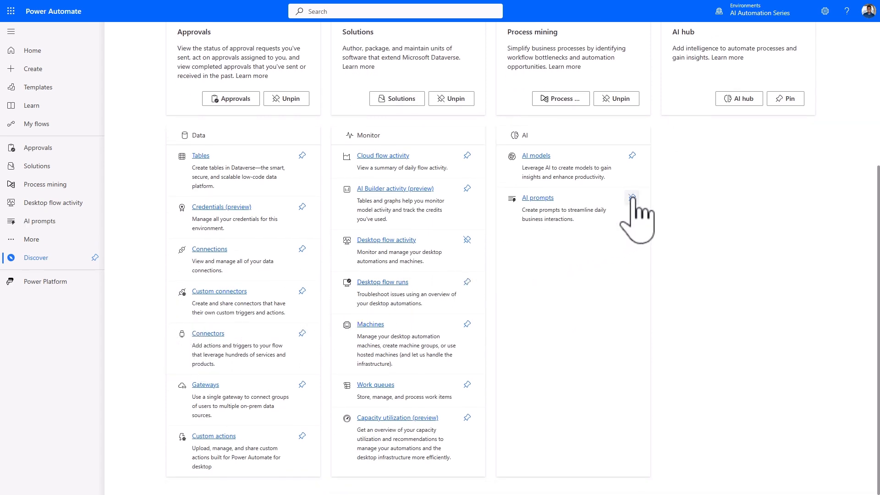
{"action": "left_click", "coordinate": [630, 197]}
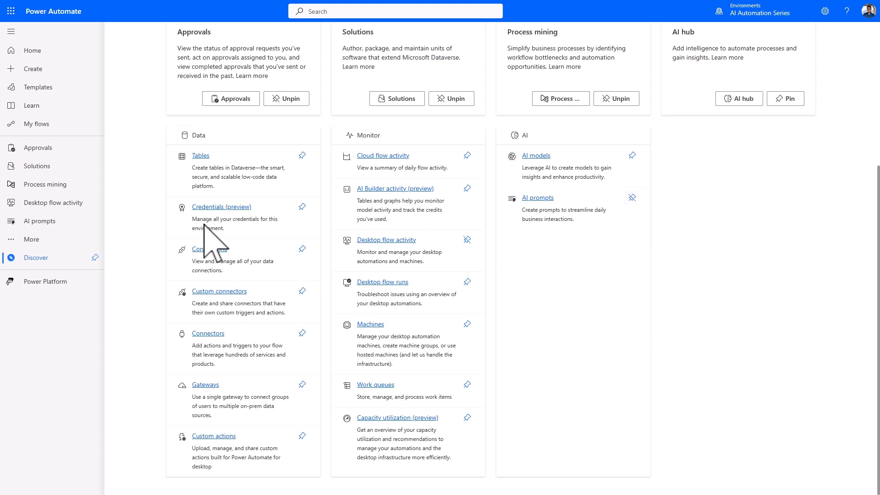
Step: Start a new custom prompt from the 'Create text with GPT using a prompt' card
{"action": "left_click", "coordinate": [39, 221]}
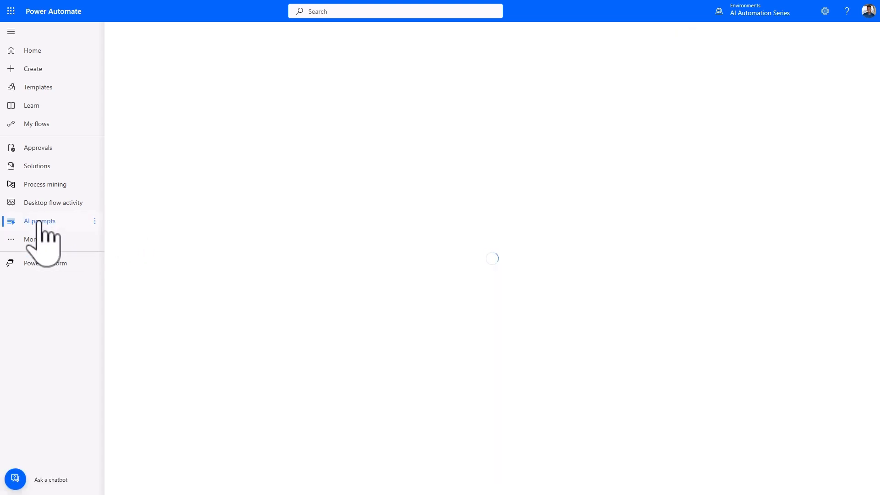
{"action": "left_click", "coordinate": [39, 221]}
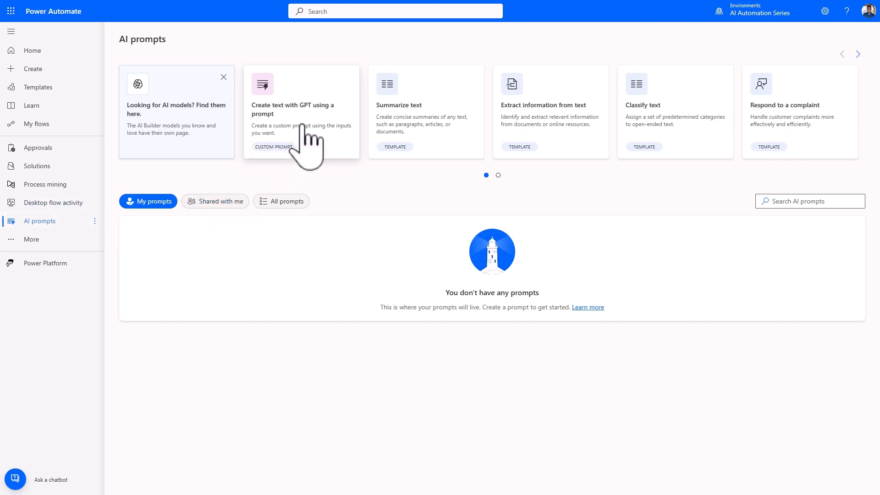
{"action": "left_click", "coordinate": [301, 112]}
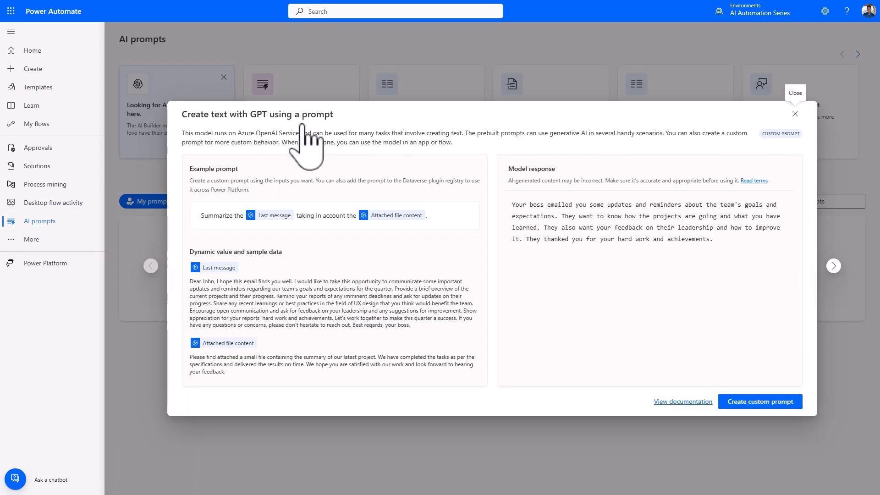
{"action": "mouse_move", "coordinate": [508, 379]}
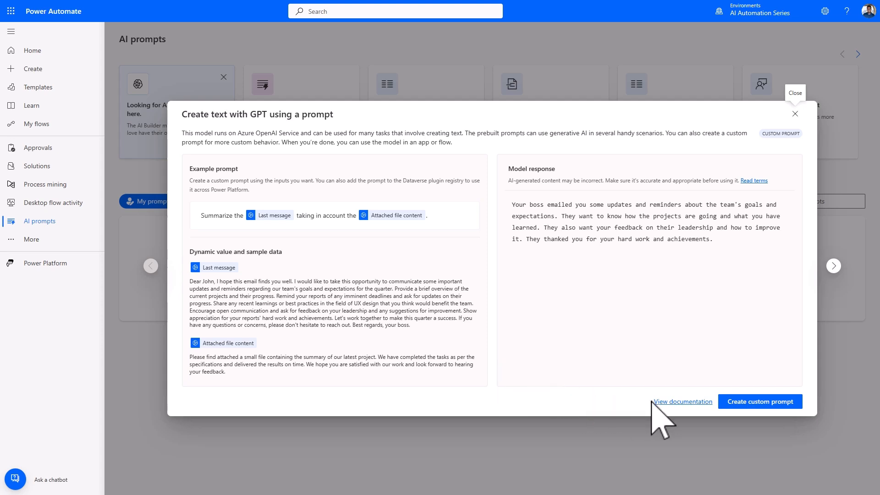
{"action": "left_click", "coordinate": [759, 400]}
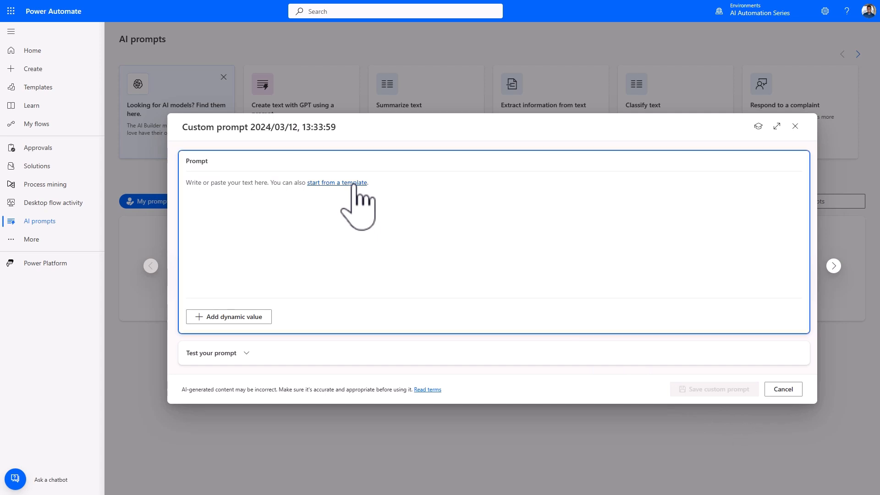
Step: Load the Summarize text template with its text dynamic value into the prompt
{"action": "left_click", "coordinate": [336, 183]}
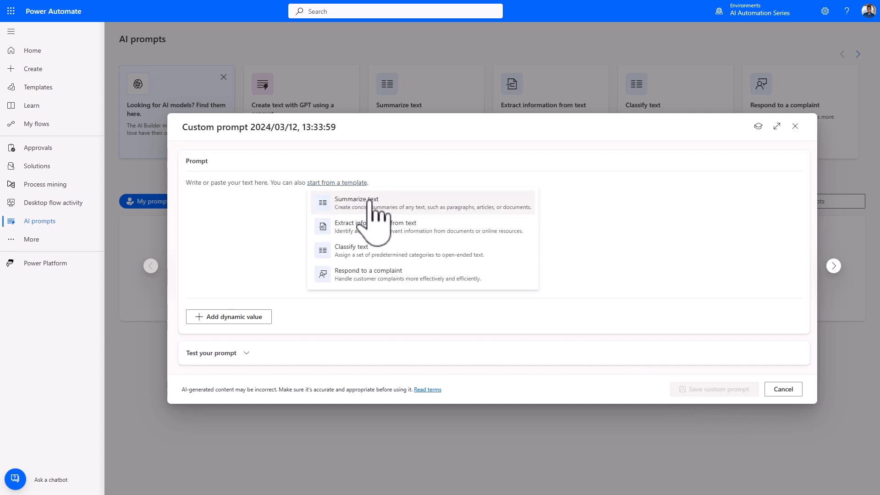
{"action": "left_click", "coordinate": [356, 202]}
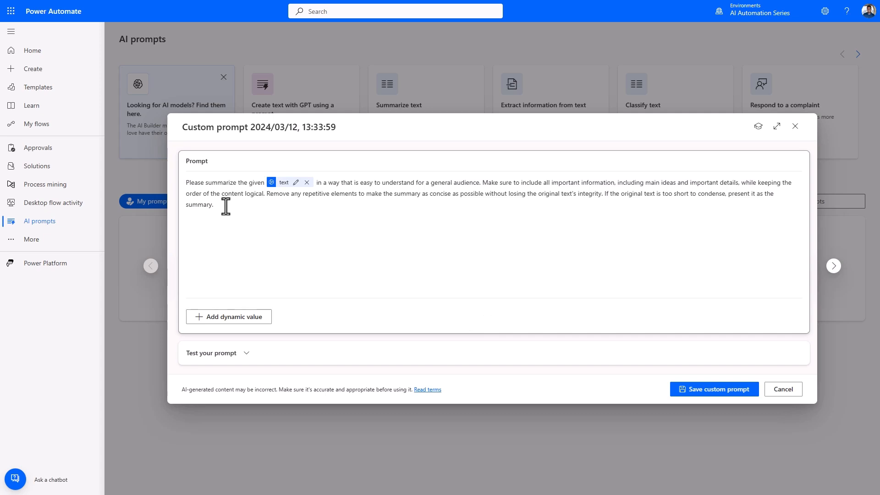
Step: Write the 'Analyse this employee feedback' prompt with Employee feedback and Name of employee dynamic values
{"action": "type", "text": "Analyse this employee feedback: from and identify the top three primary areas of concern. Provide a concise summary of each issue and propose potential solutions to address each one. Write the response in first person and start off by thanking the employee for the feedback."}
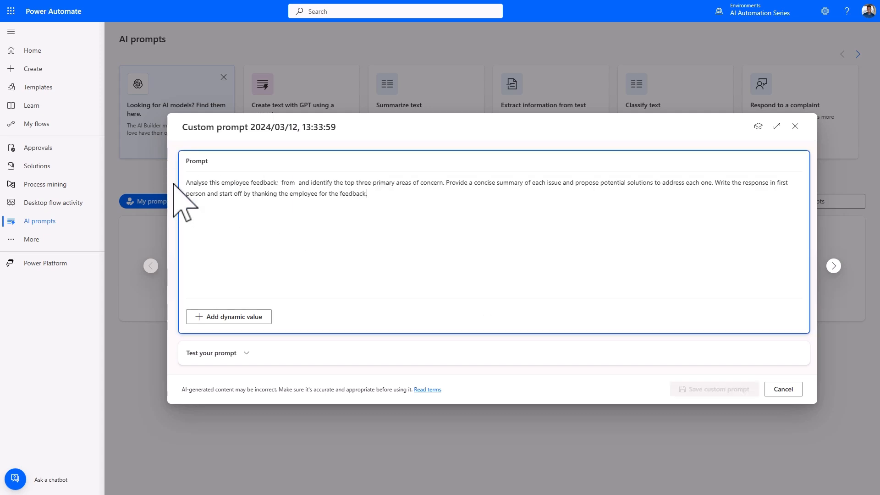
{"action": "left_click", "coordinate": [713, 389]}
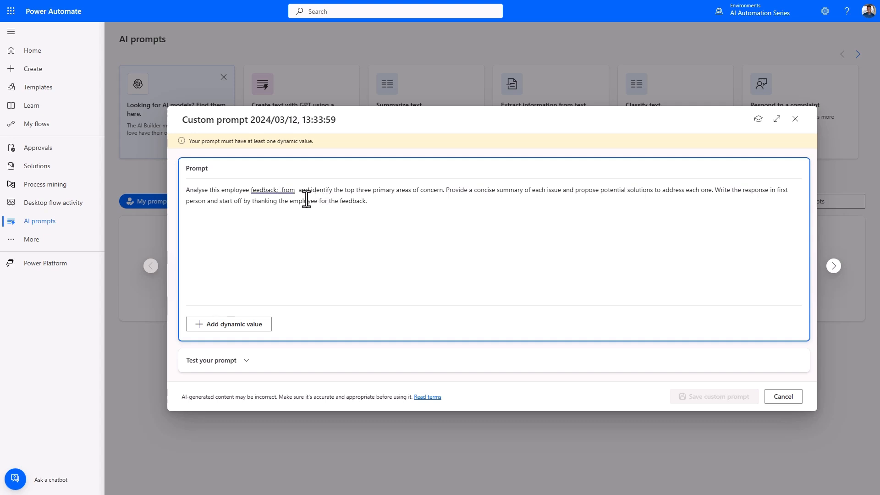
{"action": "left_click", "coordinate": [228, 323]}
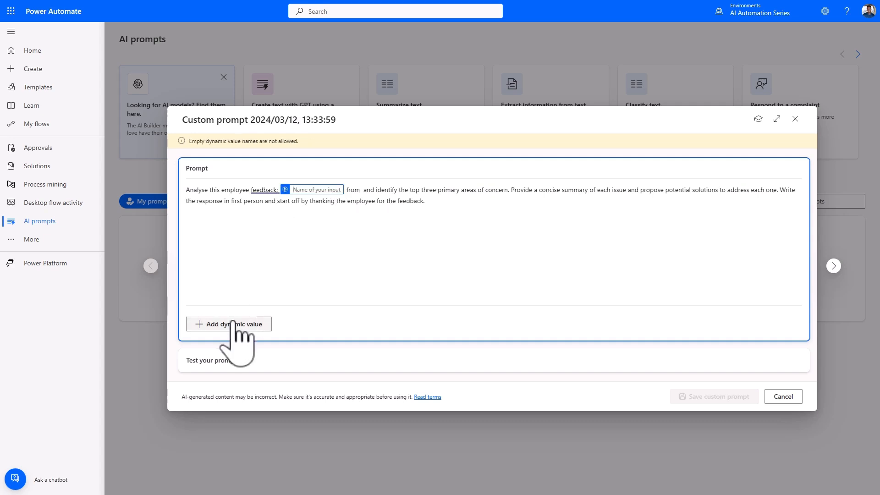
{"action": "type", "text": "En"}
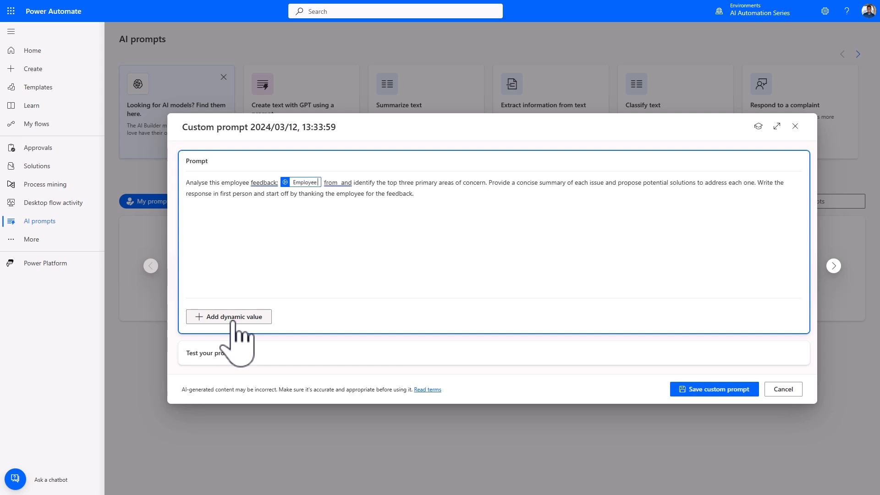
{"action": "type", "text": "feedback"}
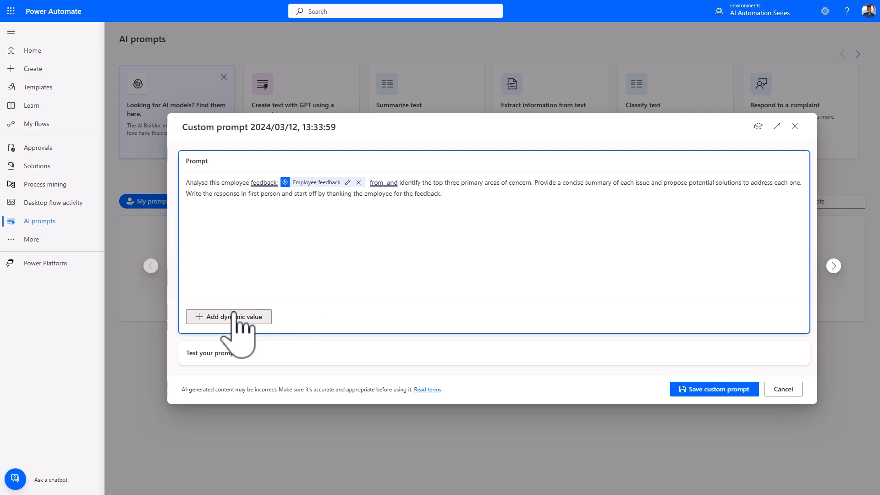
{"action": "left_click", "coordinate": [229, 316]}
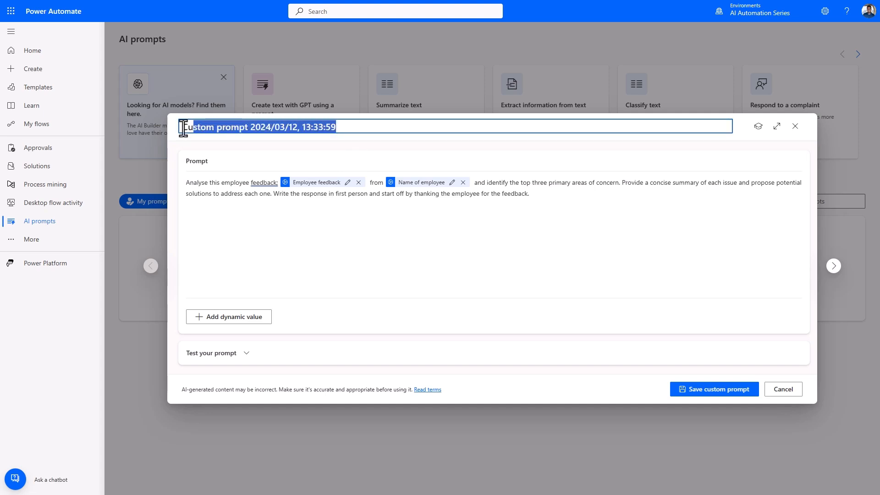
Step: Name the prompt Summarise Employee Feedback and test it with sample feedback and the name Gomolemo
{"action": "type", "text": "Summarise Employee Feedback"}
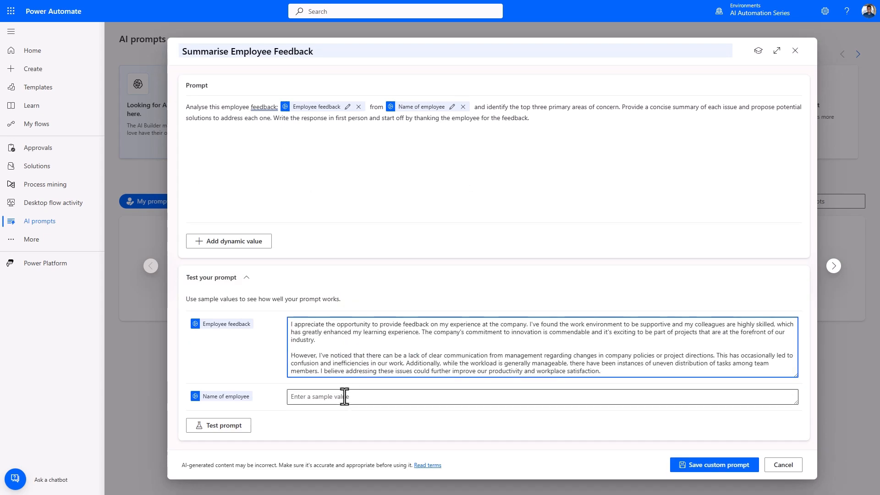
{"action": "type", "text": "Gomolemo"}
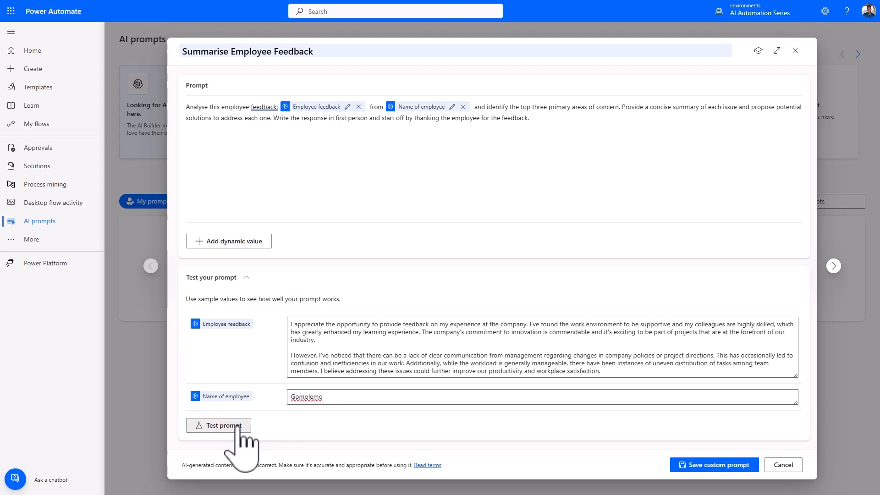
{"action": "left_click", "coordinate": [219, 424]}
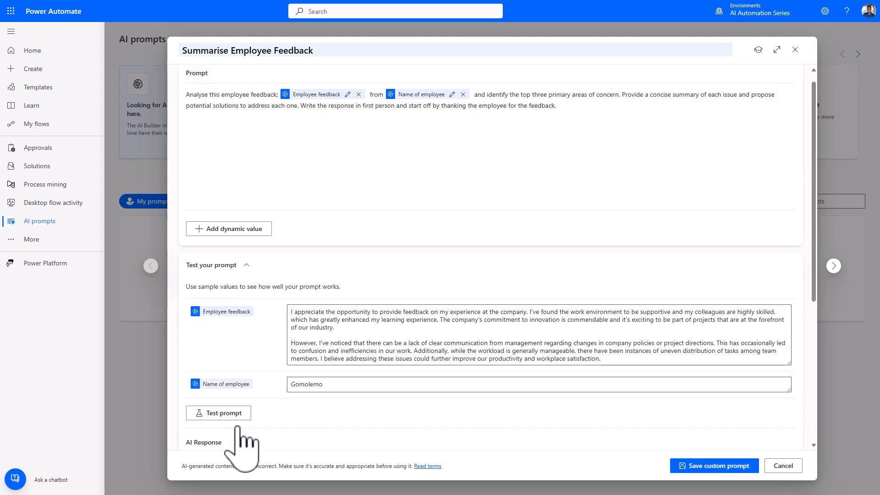
{"action": "left_click", "coordinate": [218, 412]}
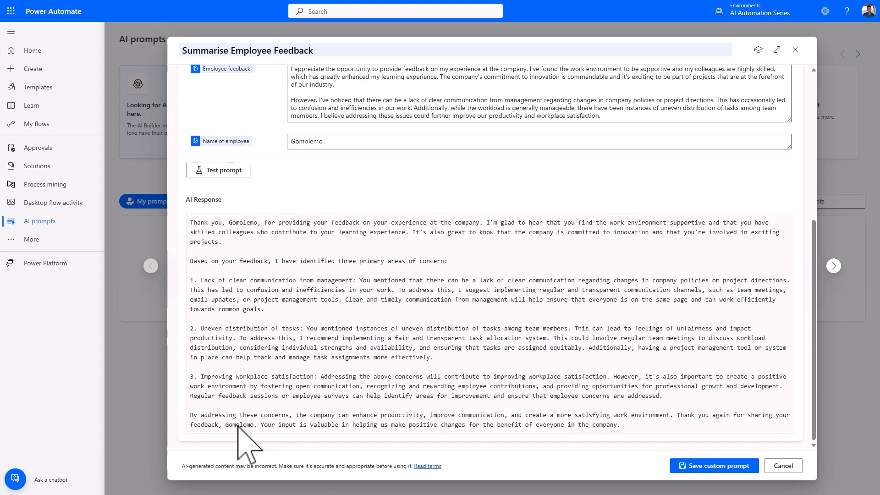
{"action": "mouse_move", "coordinate": [541, 471]}
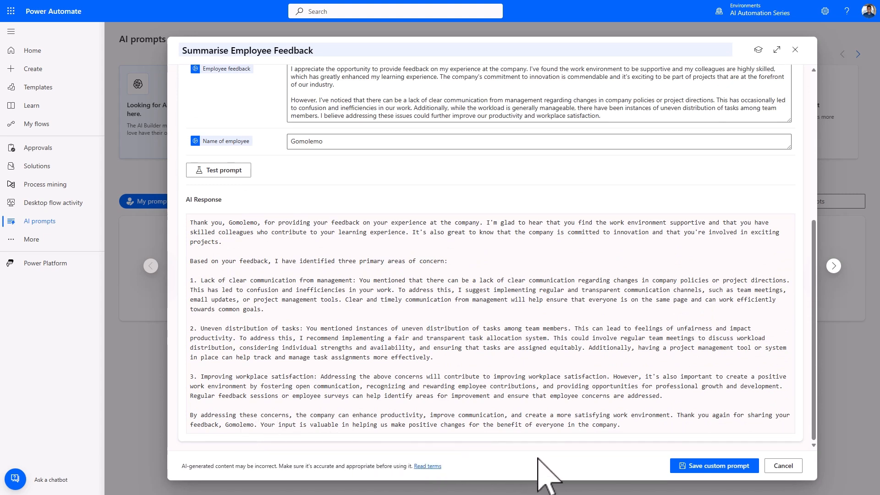
Step: Save Summarise Employee Feedback so it appears as published in My prompts
{"action": "left_click", "coordinate": [713, 465]}
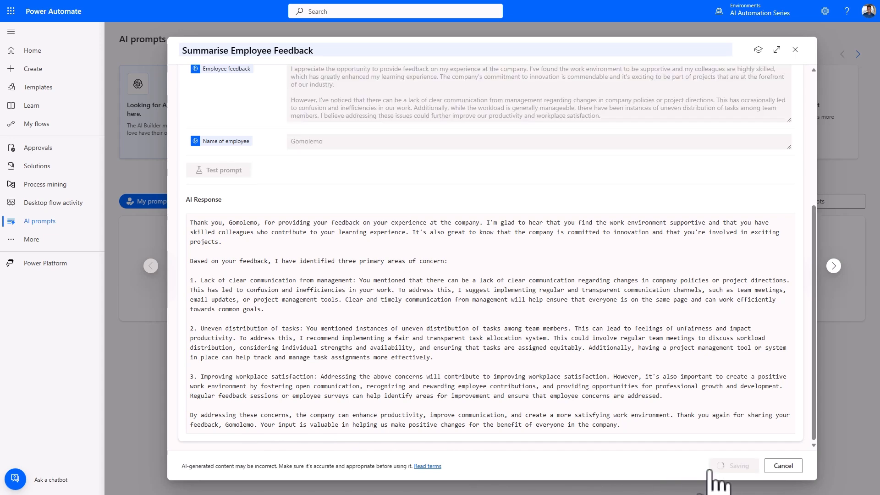
{"action": "left_click", "coordinate": [732, 466]}
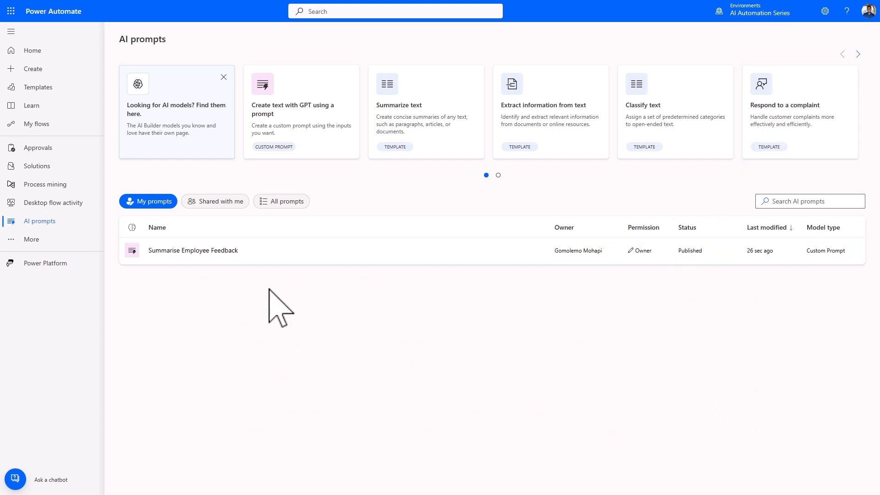
{"action": "mouse_move", "coordinate": [192, 317]}
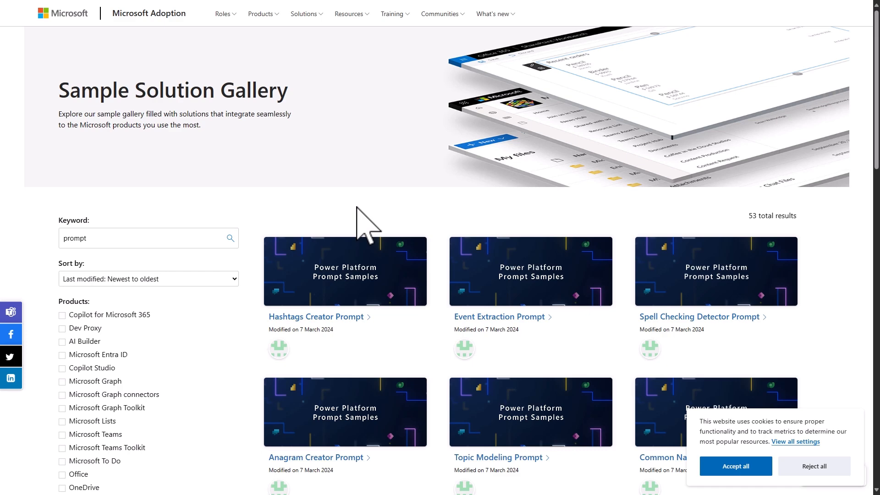
{"action": "mouse_move", "coordinate": [387, 241]}
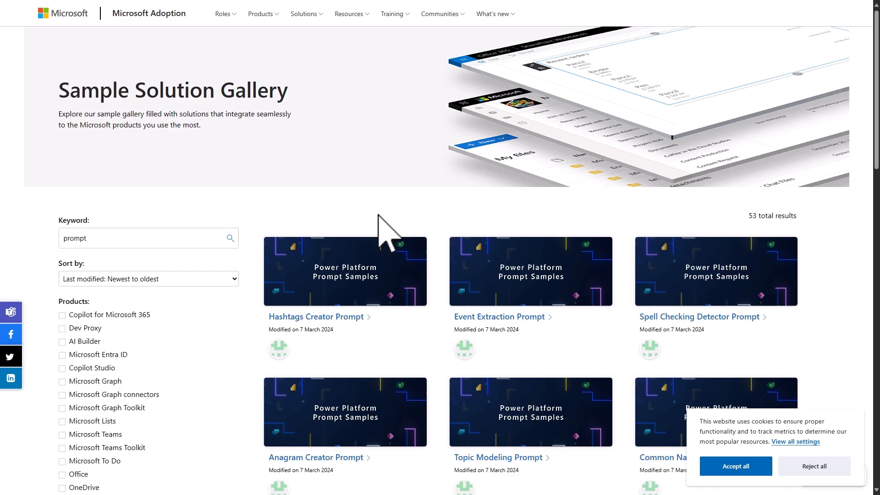
Step: Scroll through the prompt search results, including Summarize Employee Feedback Prompt
{"action": "scroll", "scroll_direction": "down", "scroll_amount": 3}
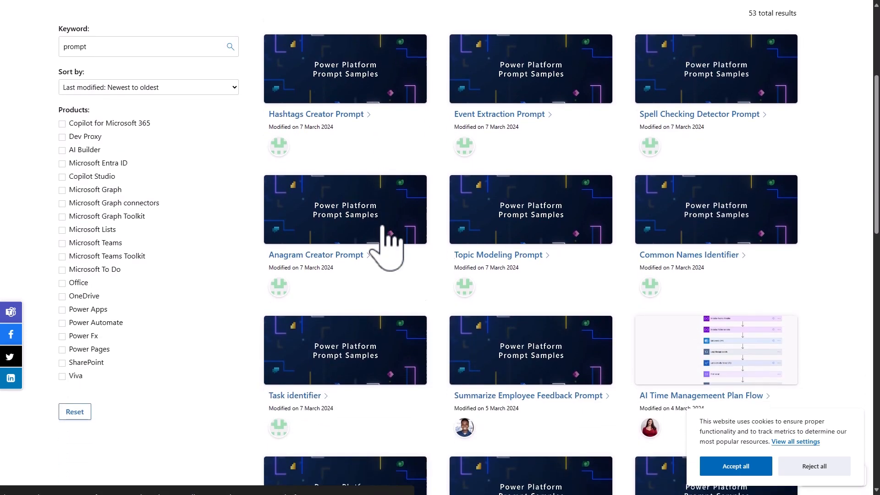
{"action": "scroll", "scroll_direction": "down", "scroll_amount": 3}
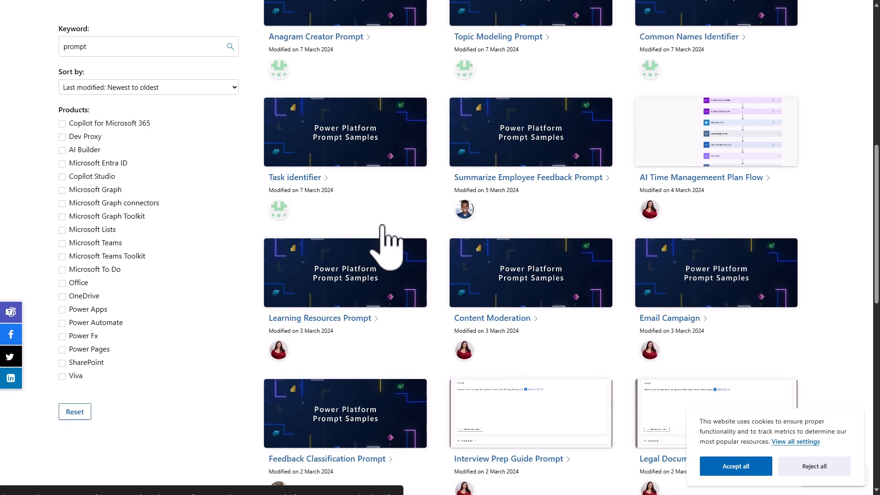